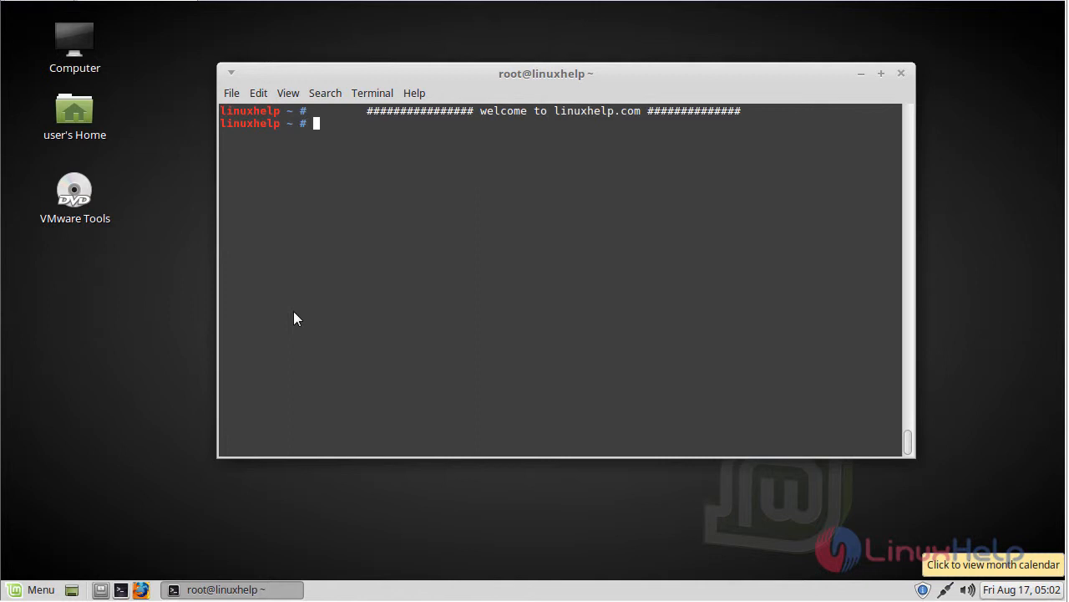
mouse_move(294, 255)
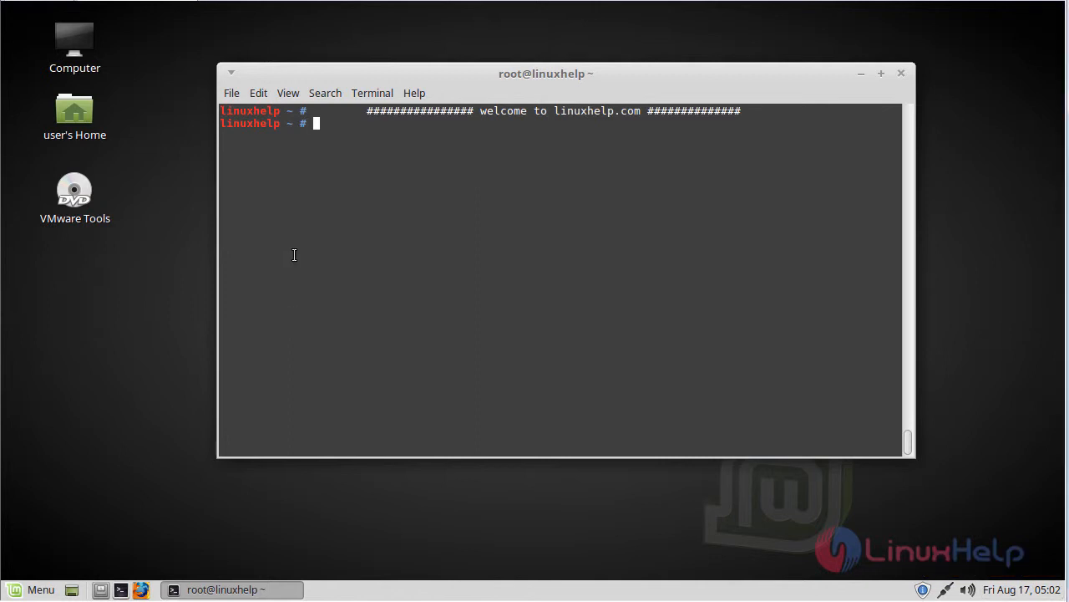
Step: Run 'apt-get update' to refresh package lists, leaving empty prompts after it finishes
text(apt-get u)
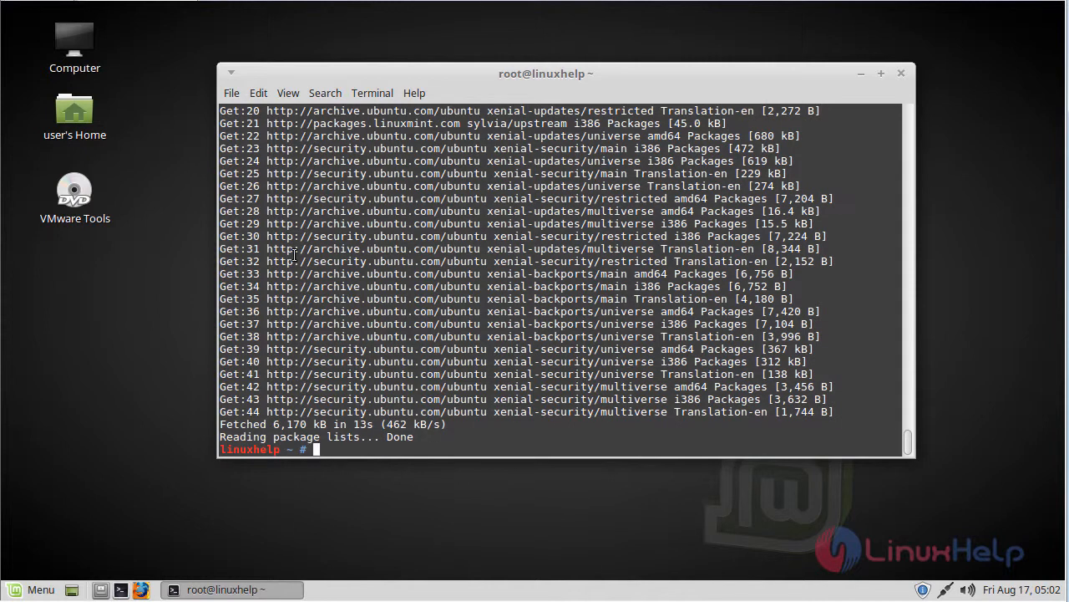
key(Return)
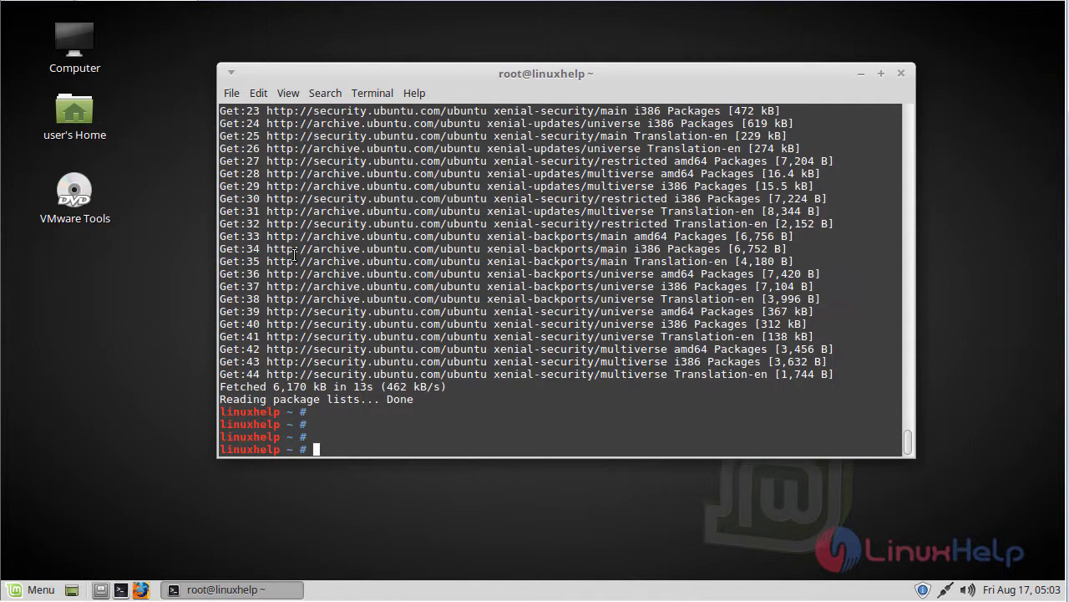
Step: Run 'apt-get install moc' to install the MOC player and its libraries
text(ap)
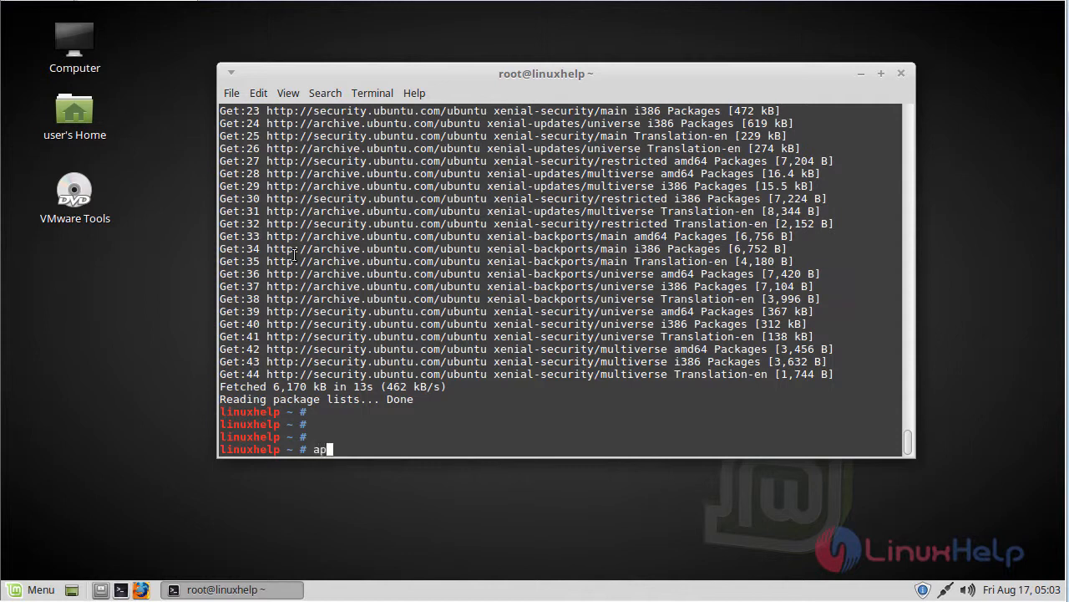
text(t-get in)
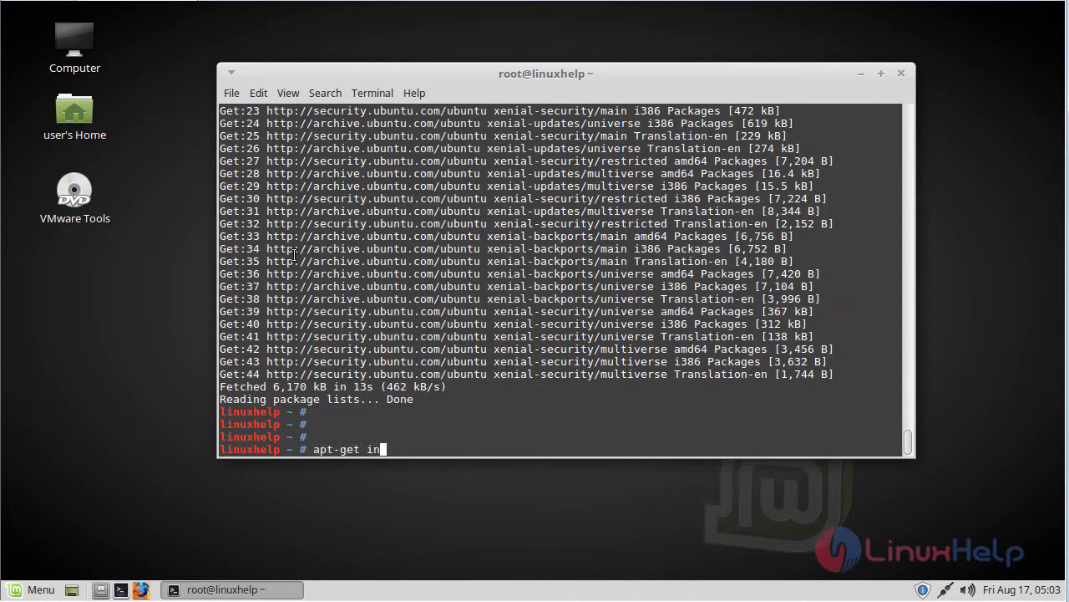
text(stall moc)
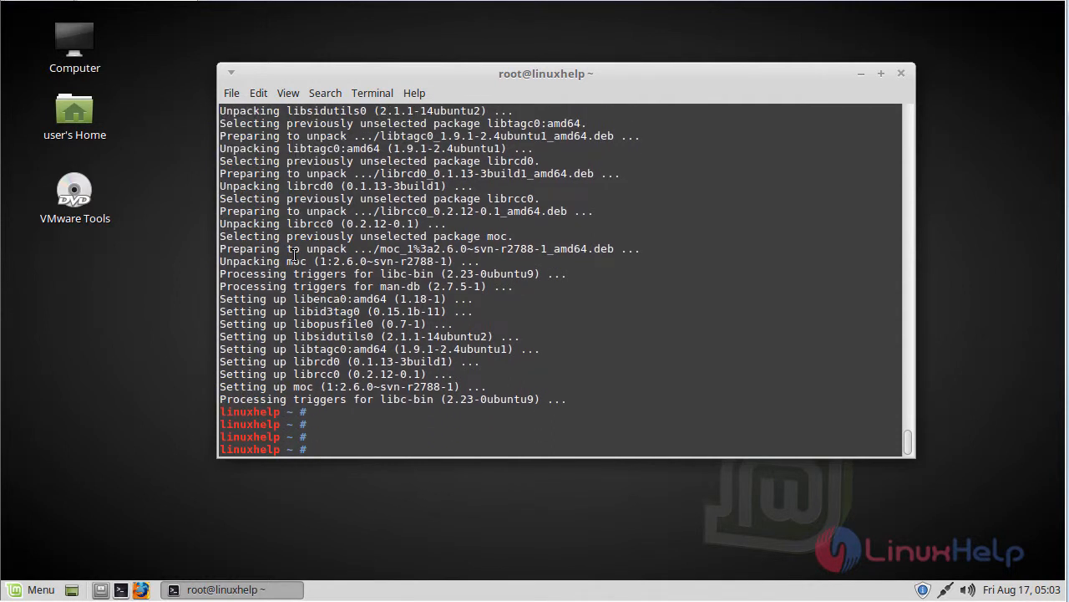
Step: Launch MOC with 'mocp', showing the /root file browser and empty playlist
text(mocp)
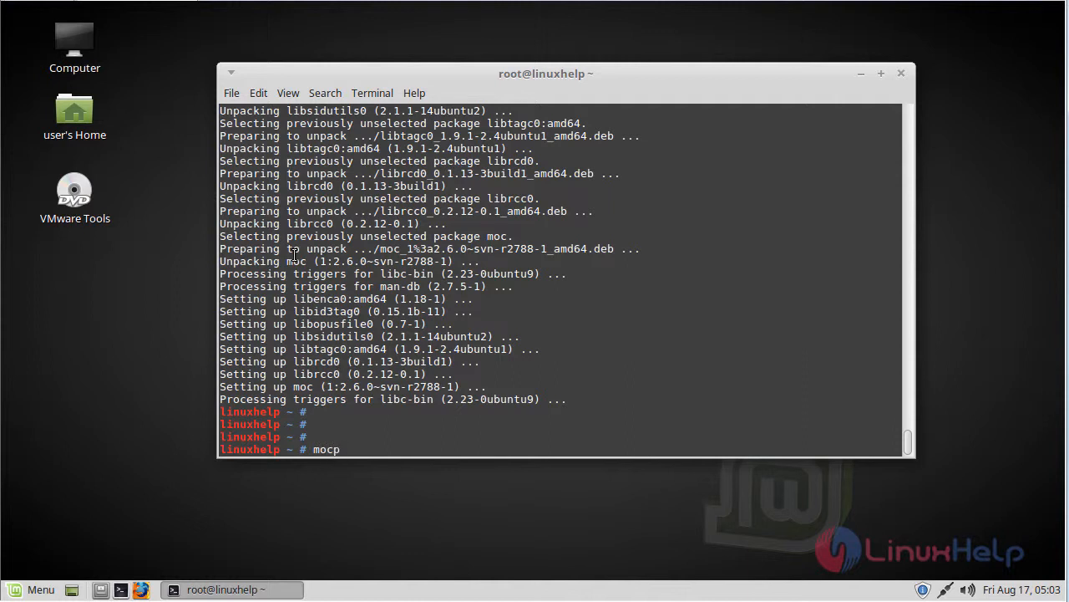
key(Return)
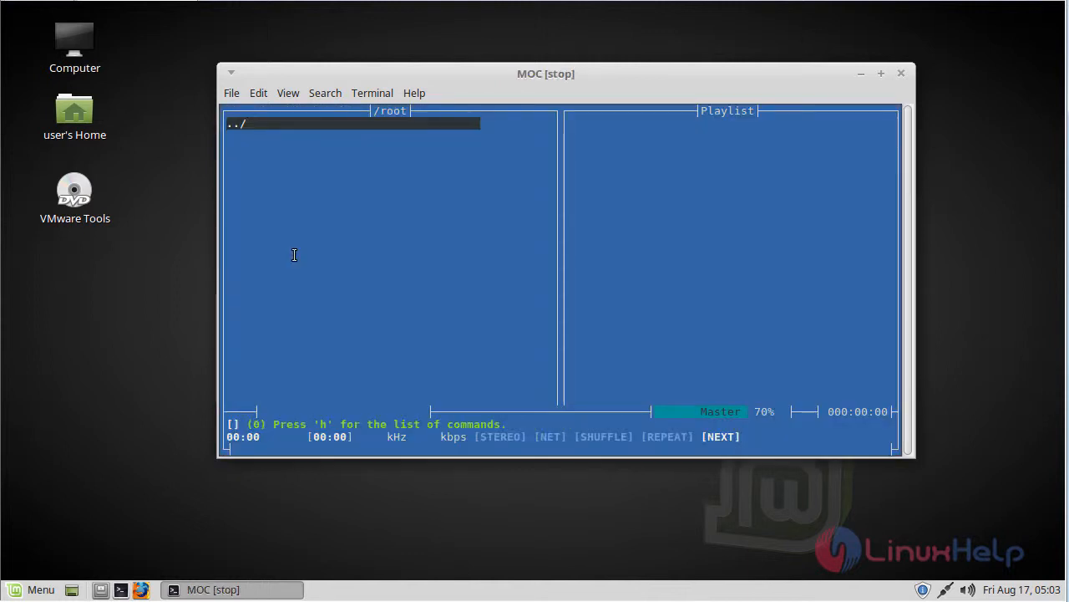